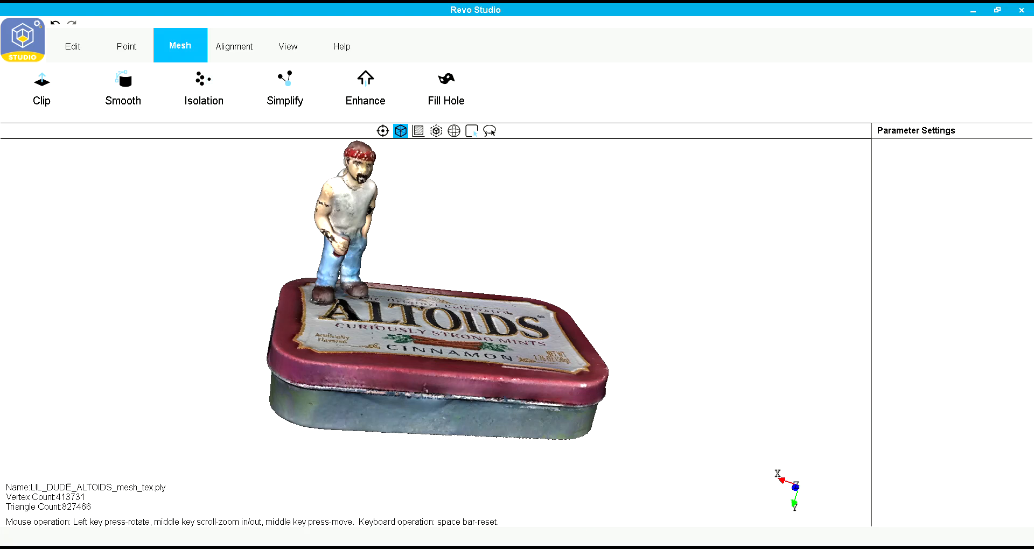
# - Set the rotate center and turn the figurine scan to a level front view
pyautogui.click(418, 130)
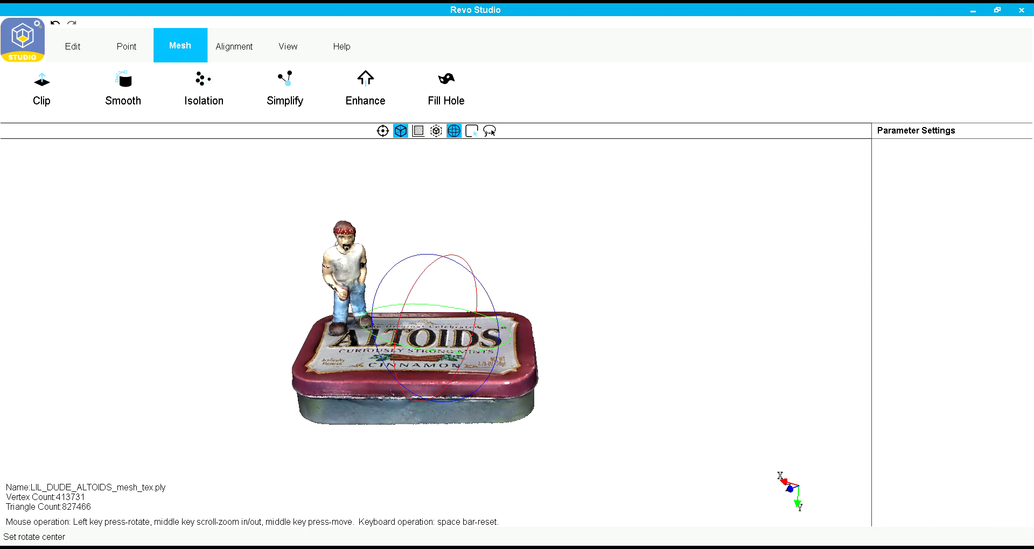
pyautogui.click(453, 130)
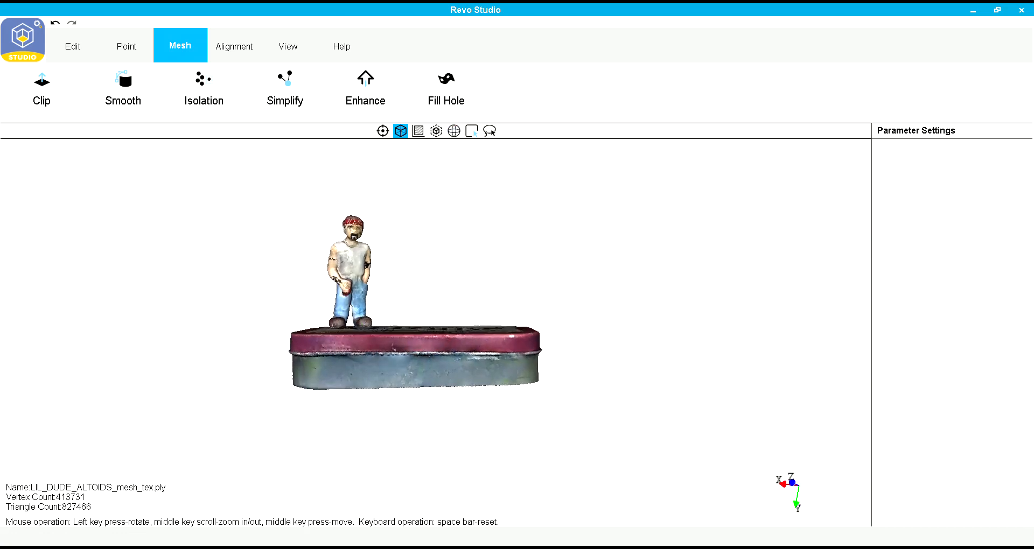